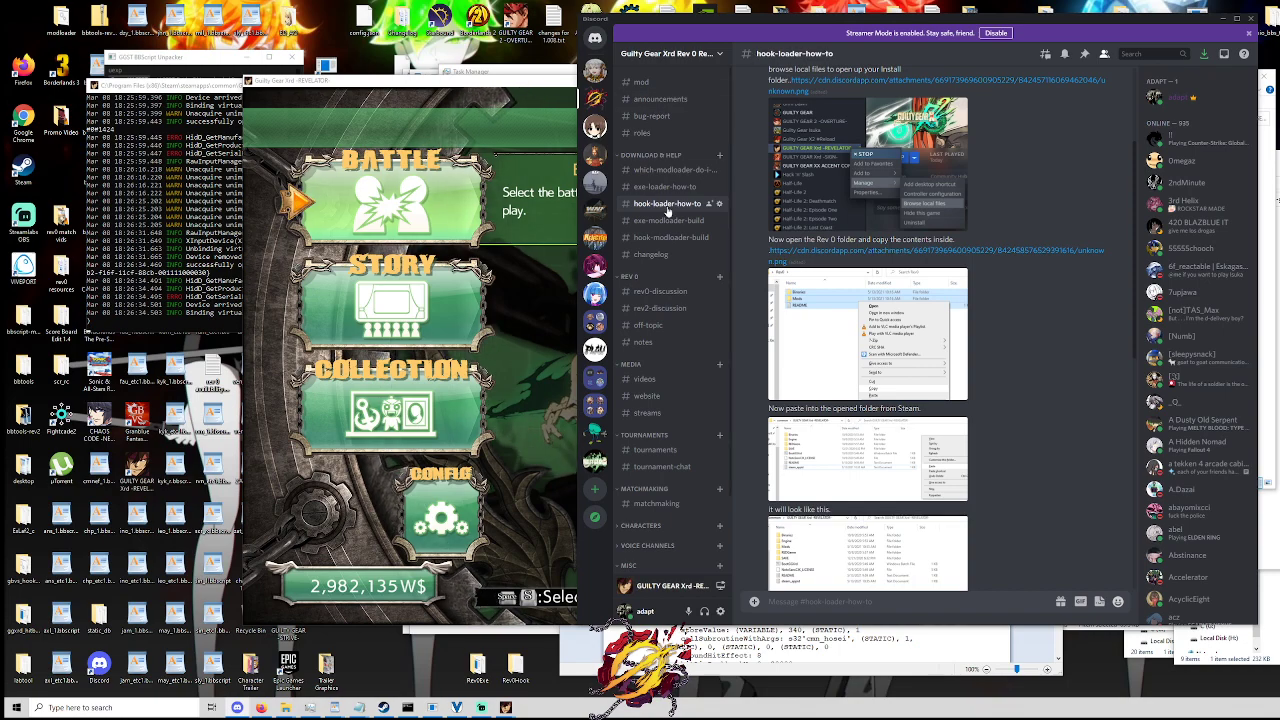
pyautogui.moveTo(667, 191)
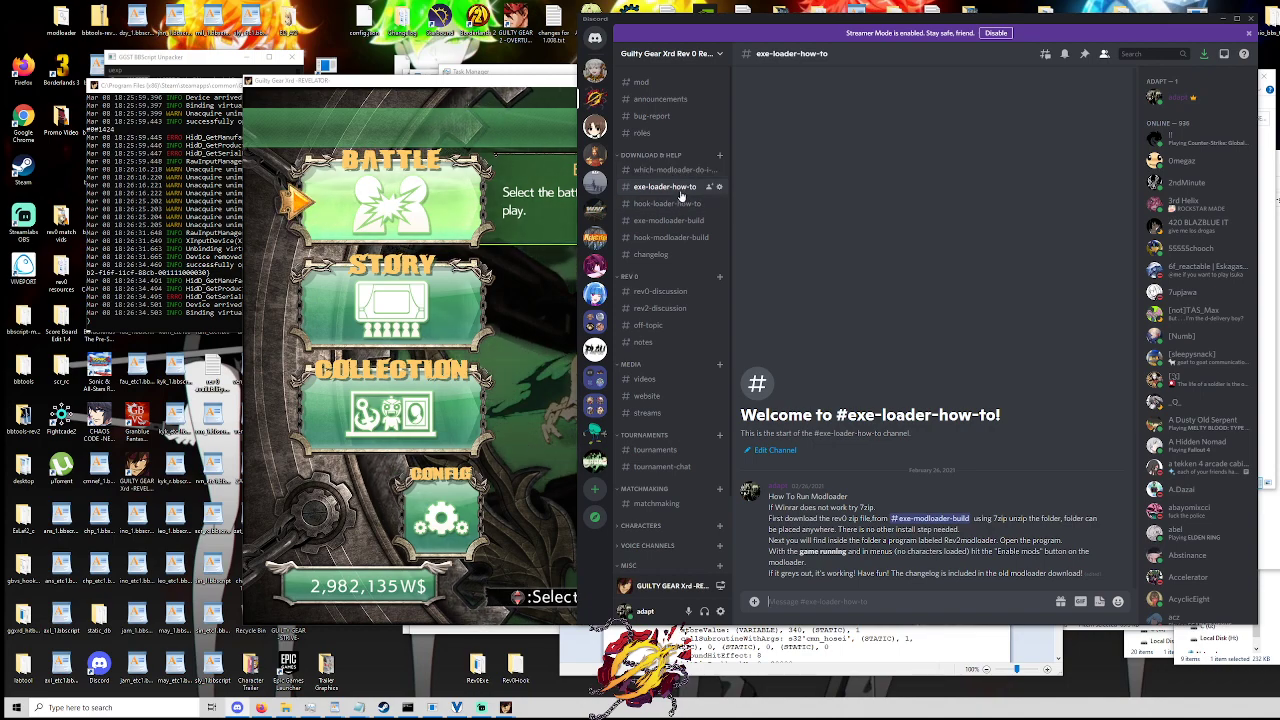
# Step: Review the exe-loader, hook-loader and hook-modloader-build channels, ending on exe-loader-how-to
pyautogui.click(664, 203)
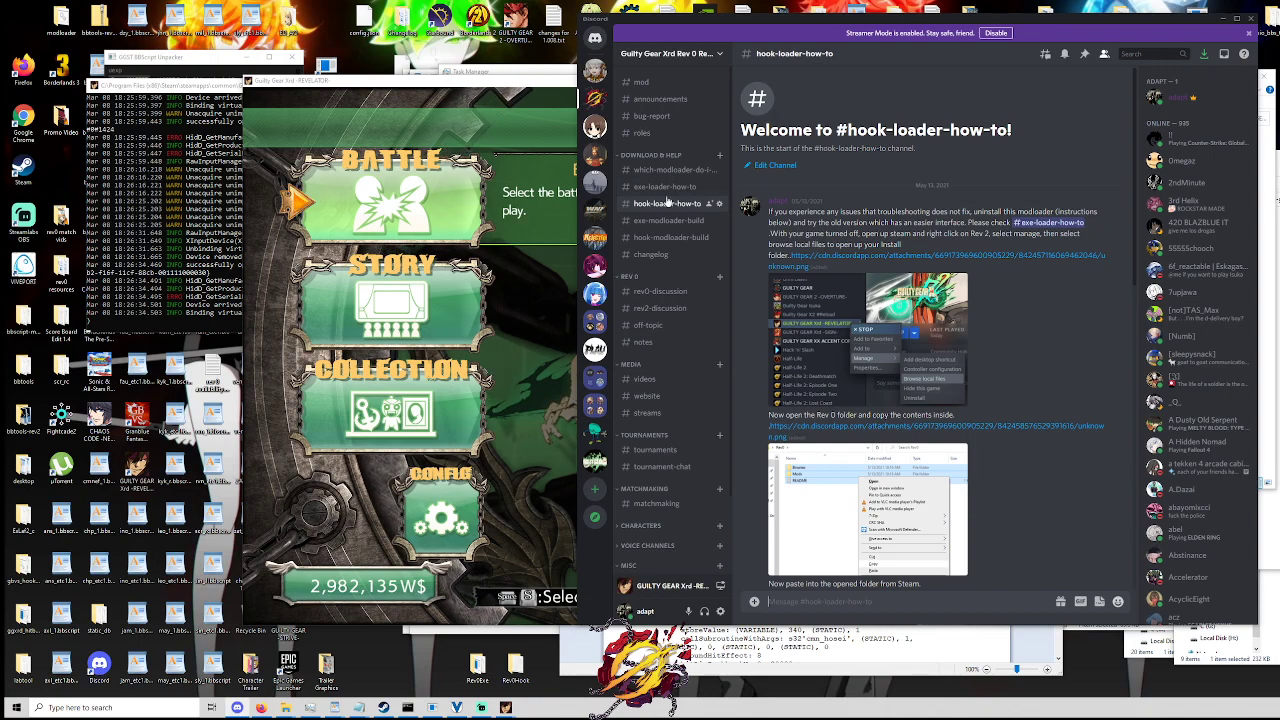
pyautogui.click(669, 220)
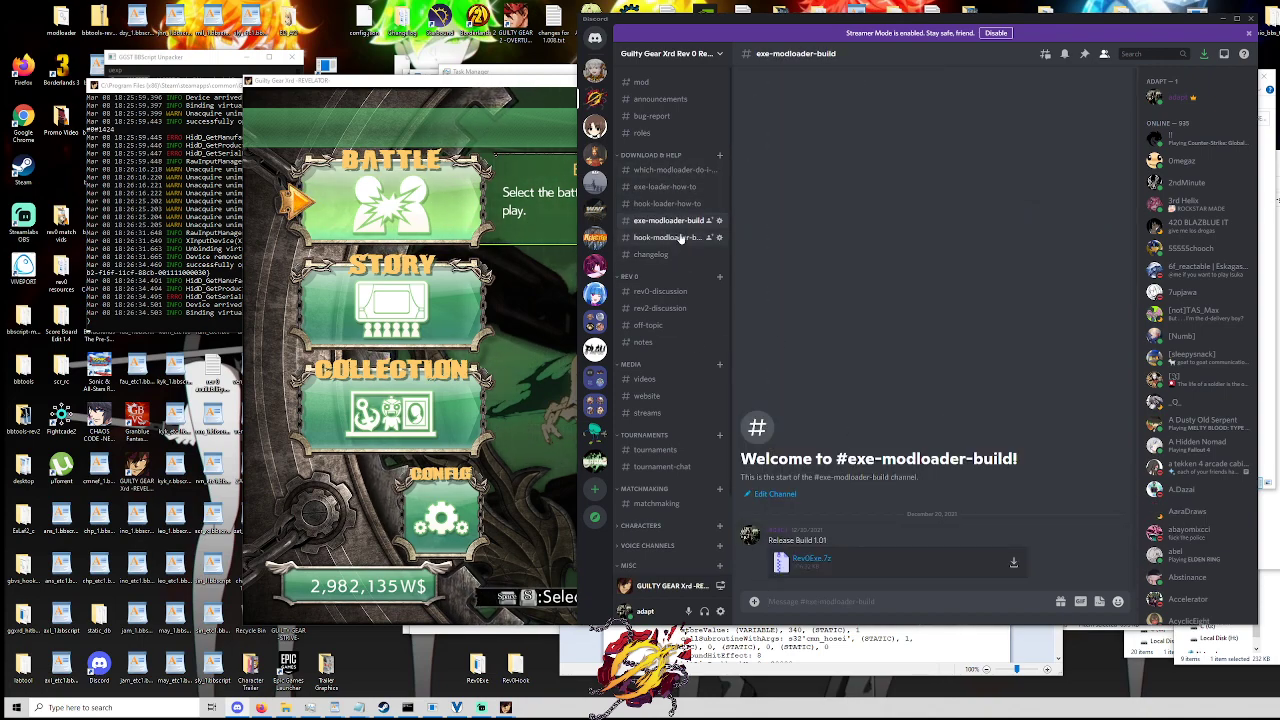
pyautogui.click(667, 237)
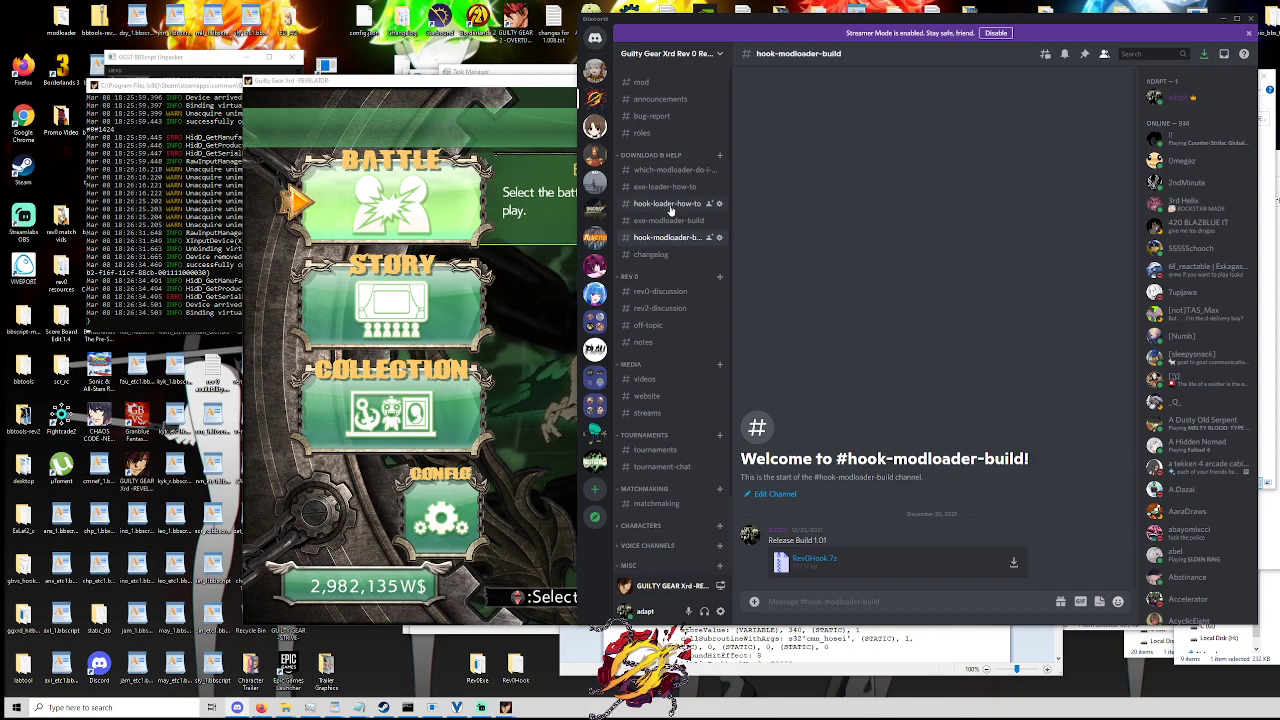
pyautogui.click(666, 186)
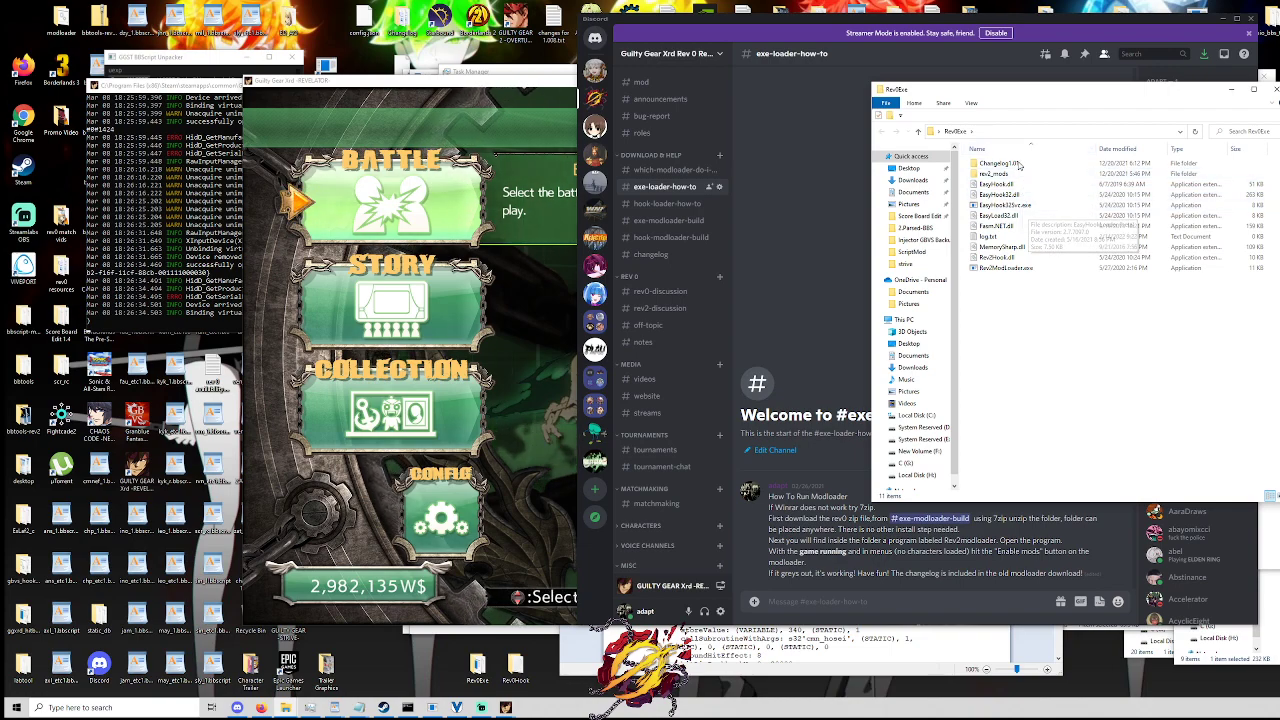
# Step: Launch the Rev2 mod loader executable from the Rev0Exe folder
pyautogui.click(1004, 267)
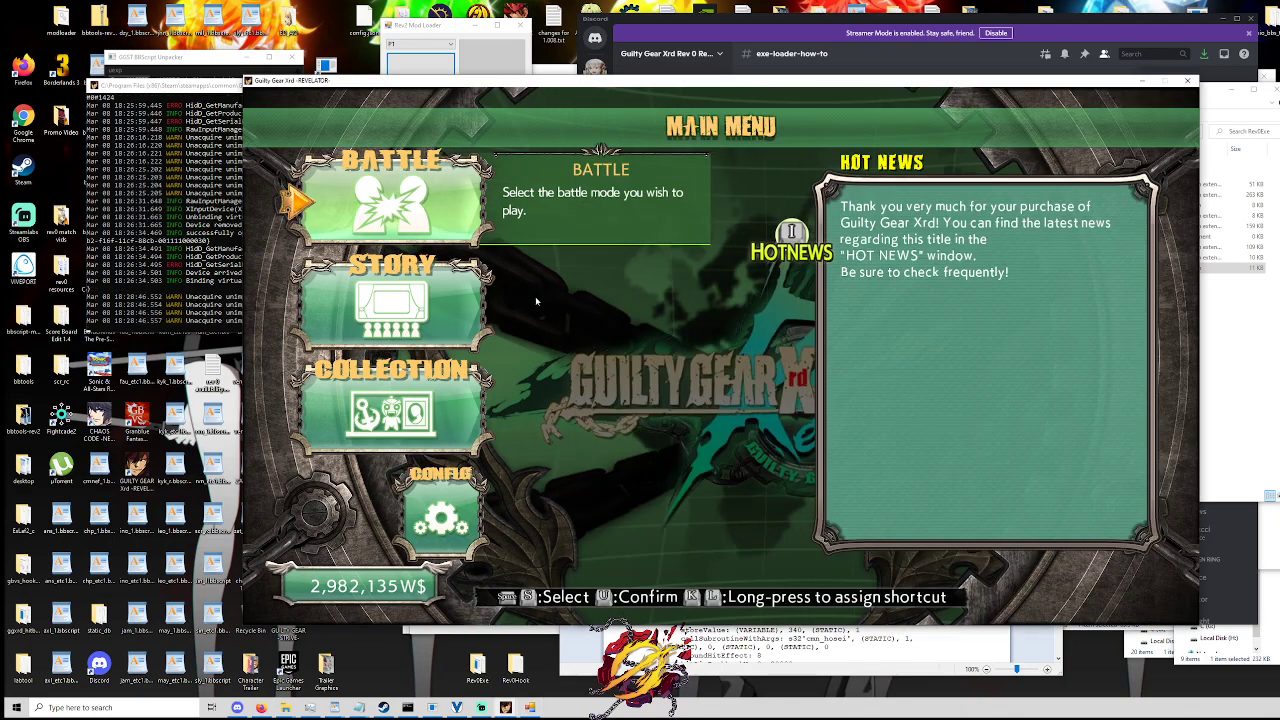
# Step: Bring the Guilty Gear Xrd -REVELATOR- game window to the front
pyautogui.click(391, 195)
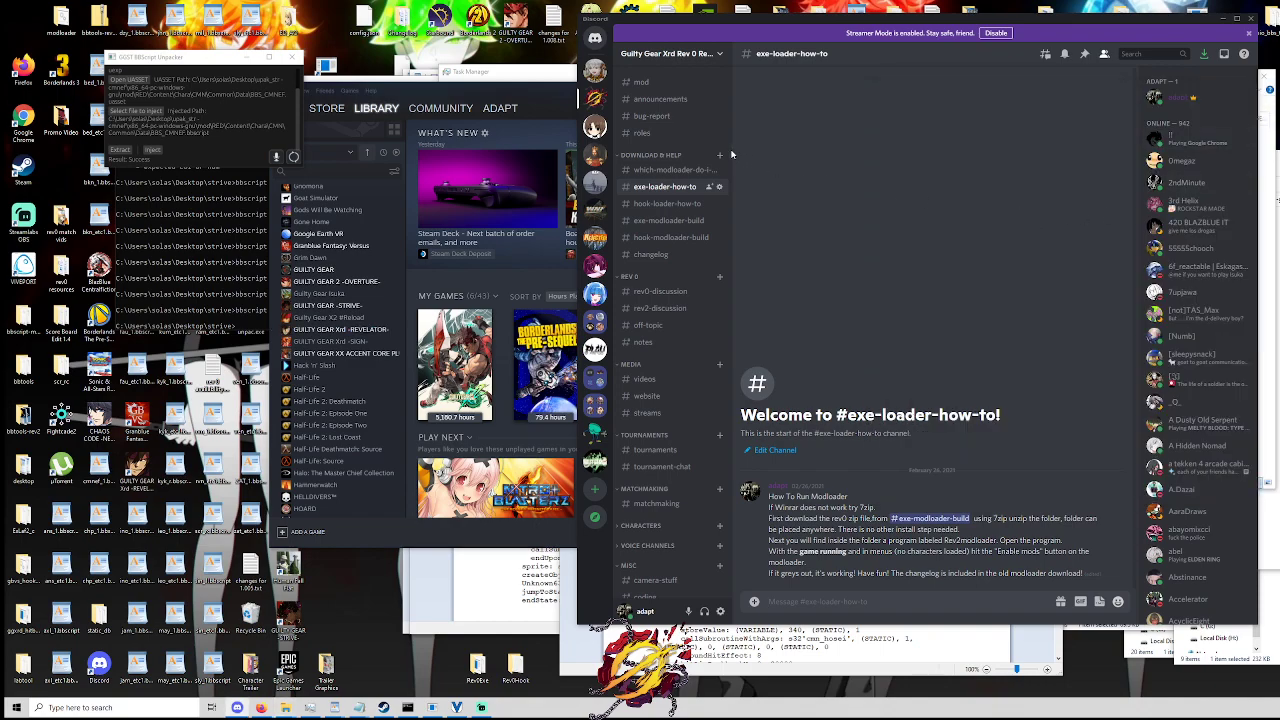
# Step: Switch Discord to #hook-loader-how-to with the Steam library in view
pyautogui.click(665, 203)
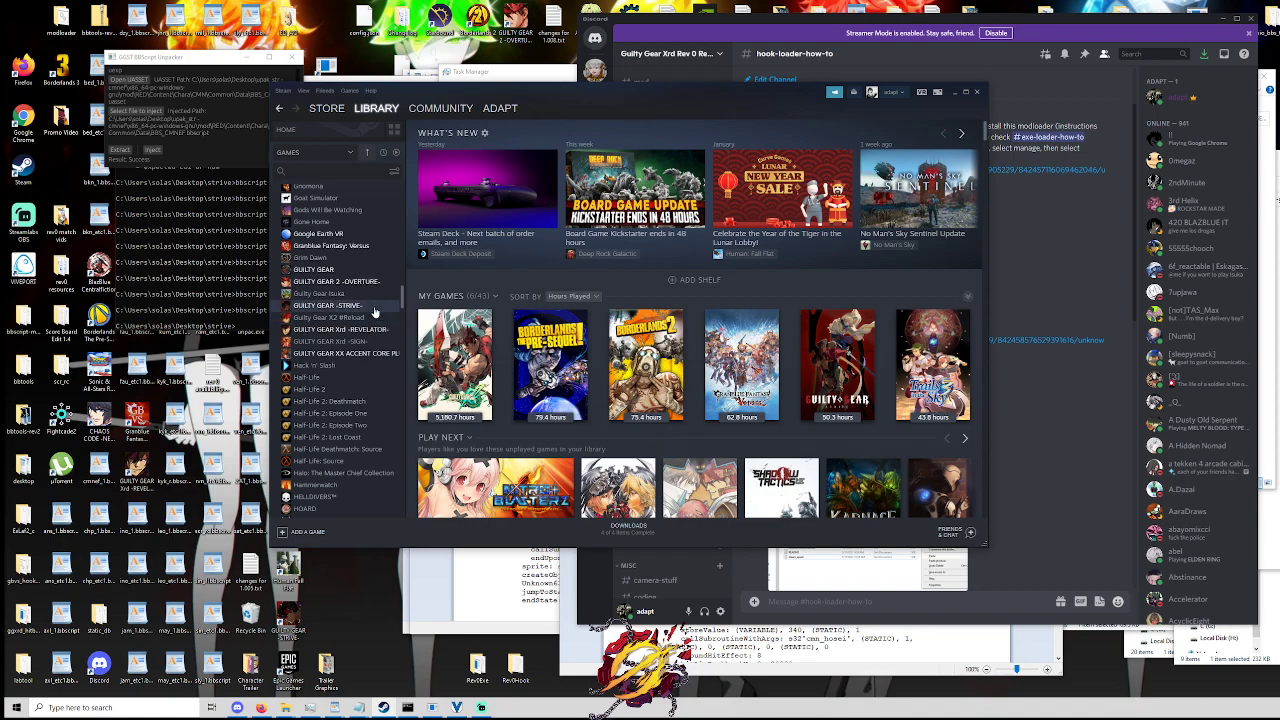
# Step: Select GUILTY GEAR Xrd -REVELATOR- in the library and bring up its options menu
pyautogui.click(340, 329)
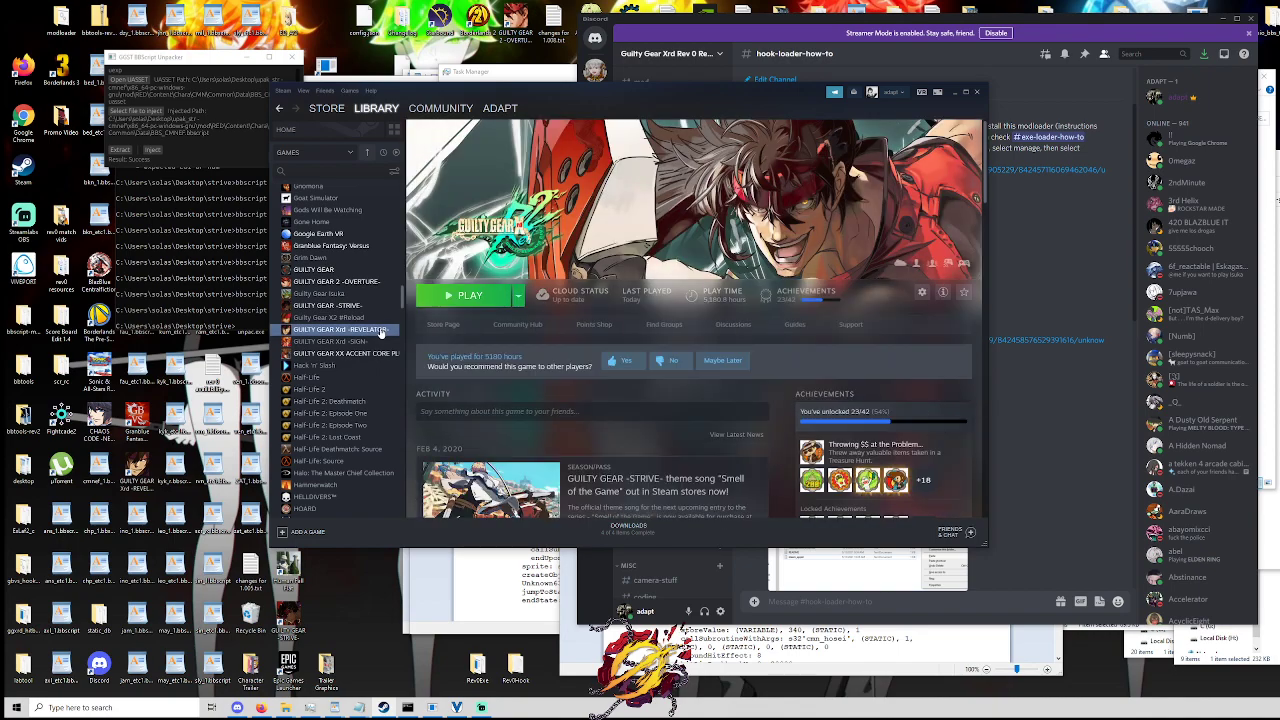
pyautogui.rightClick(340, 329)
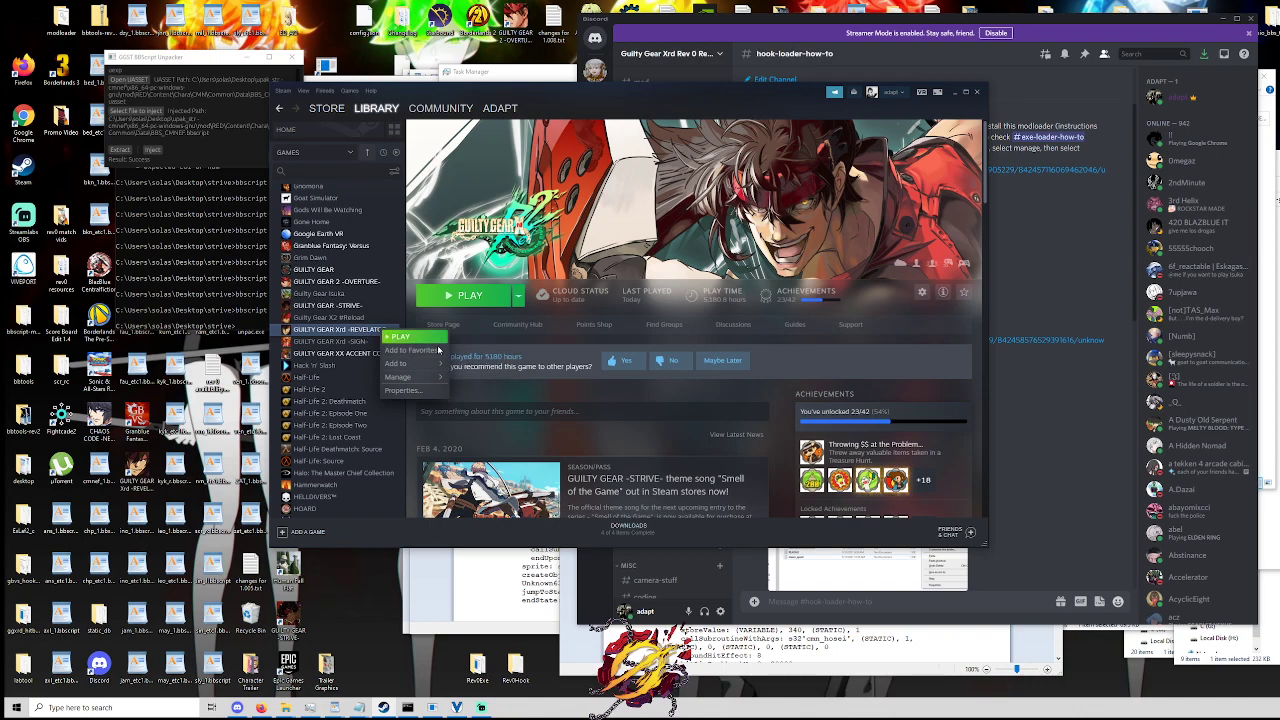
pyautogui.moveTo(399, 377)
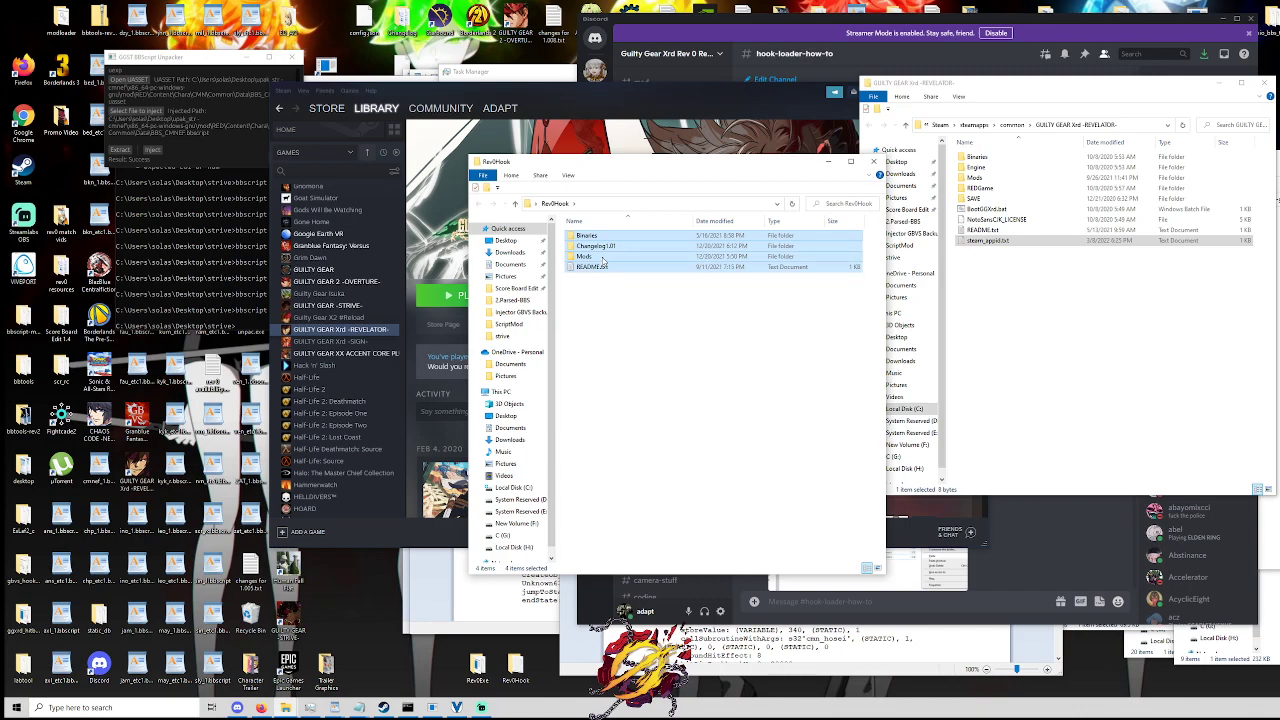
# Step: Look inside Changelog1.01, then return to the Rev0Hook folder
pyautogui.doubleClick(595, 246)
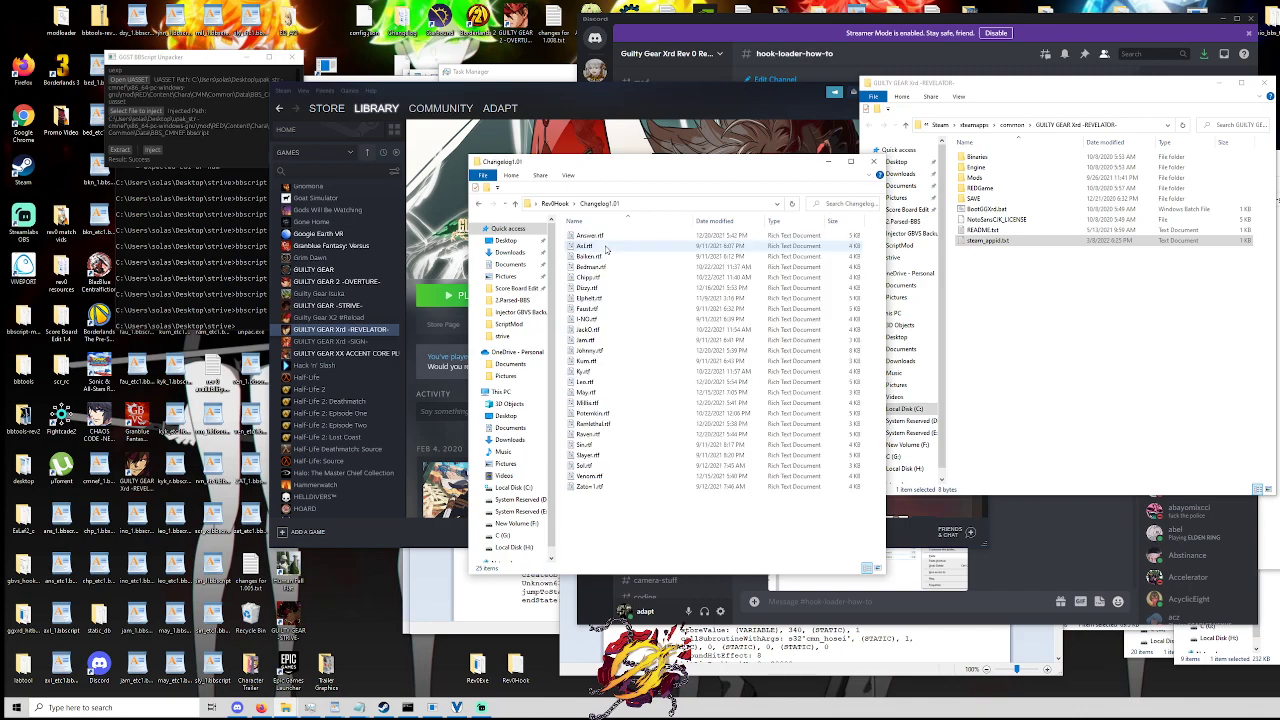
pyautogui.click(479, 203)
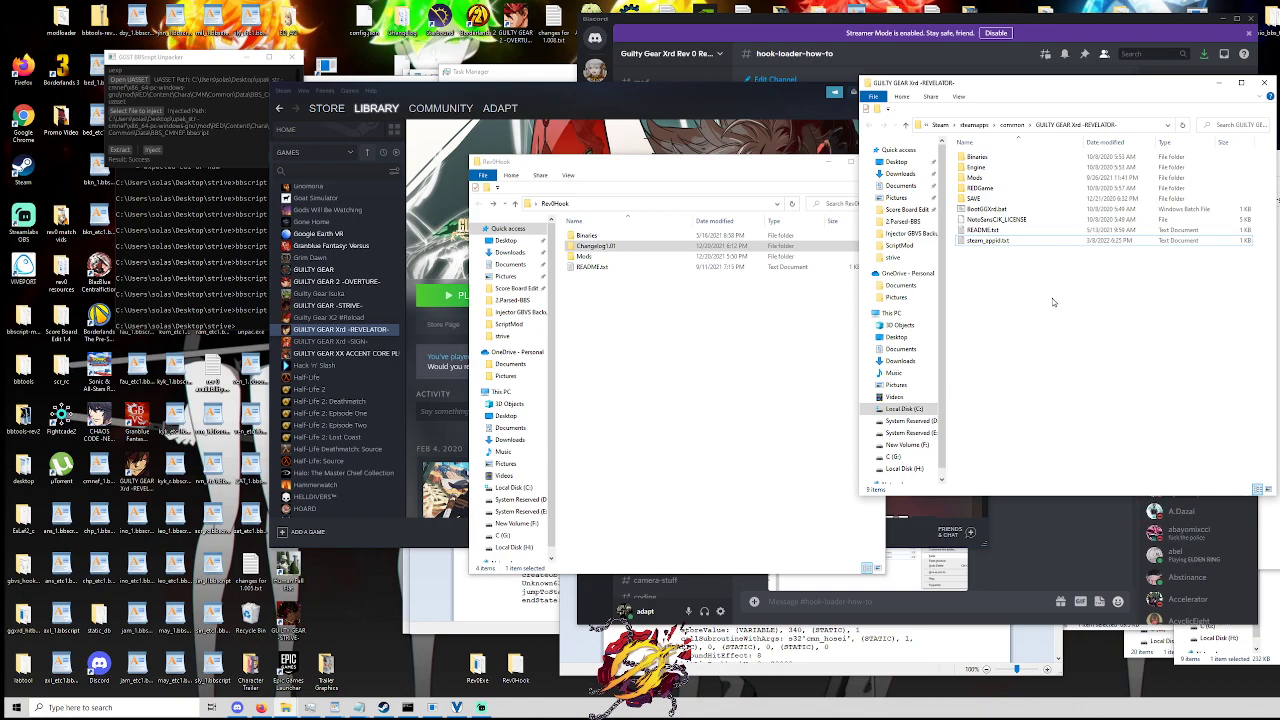
pyautogui.moveTo(812, 383)
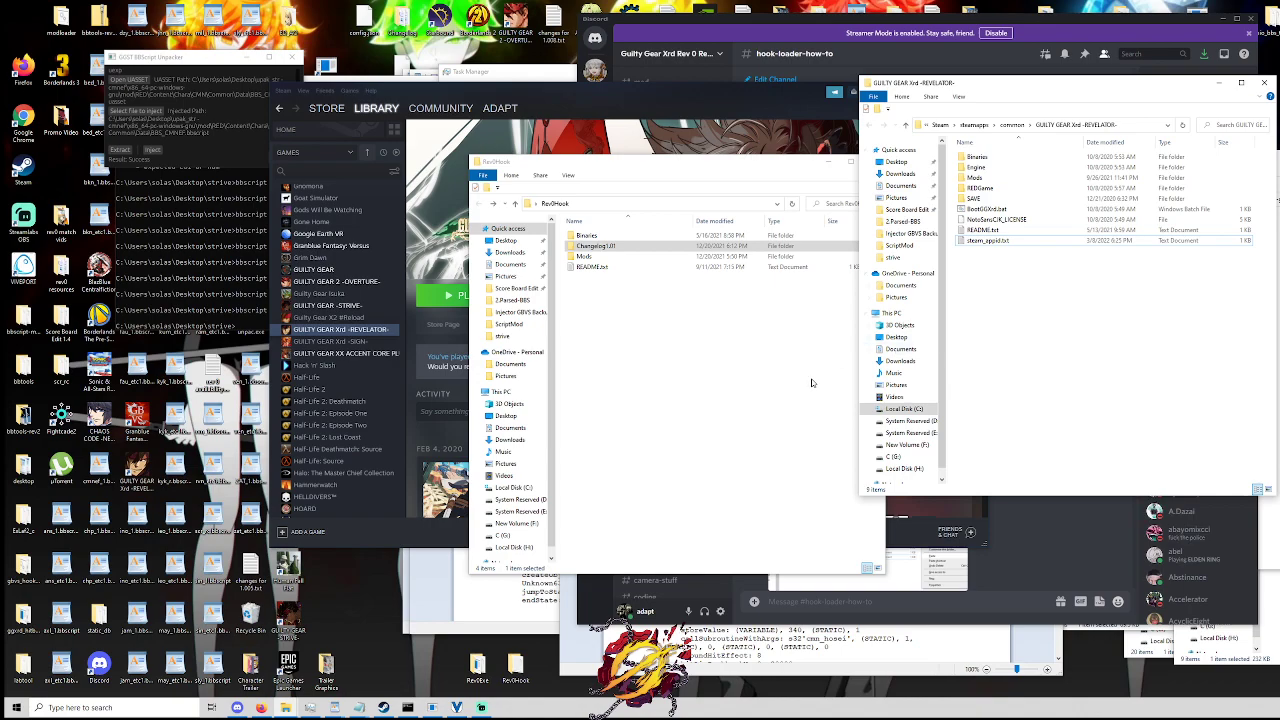
pyautogui.moveTo(682, 334)
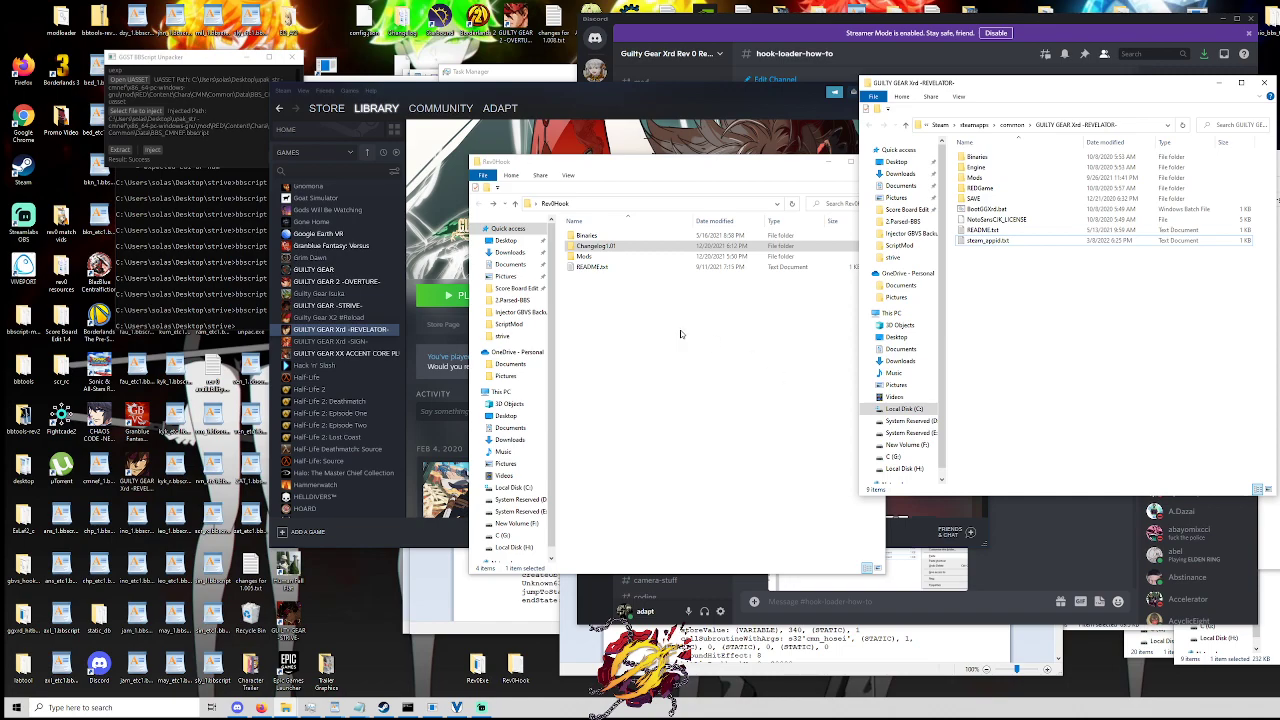
pyautogui.moveTo(770, 302)
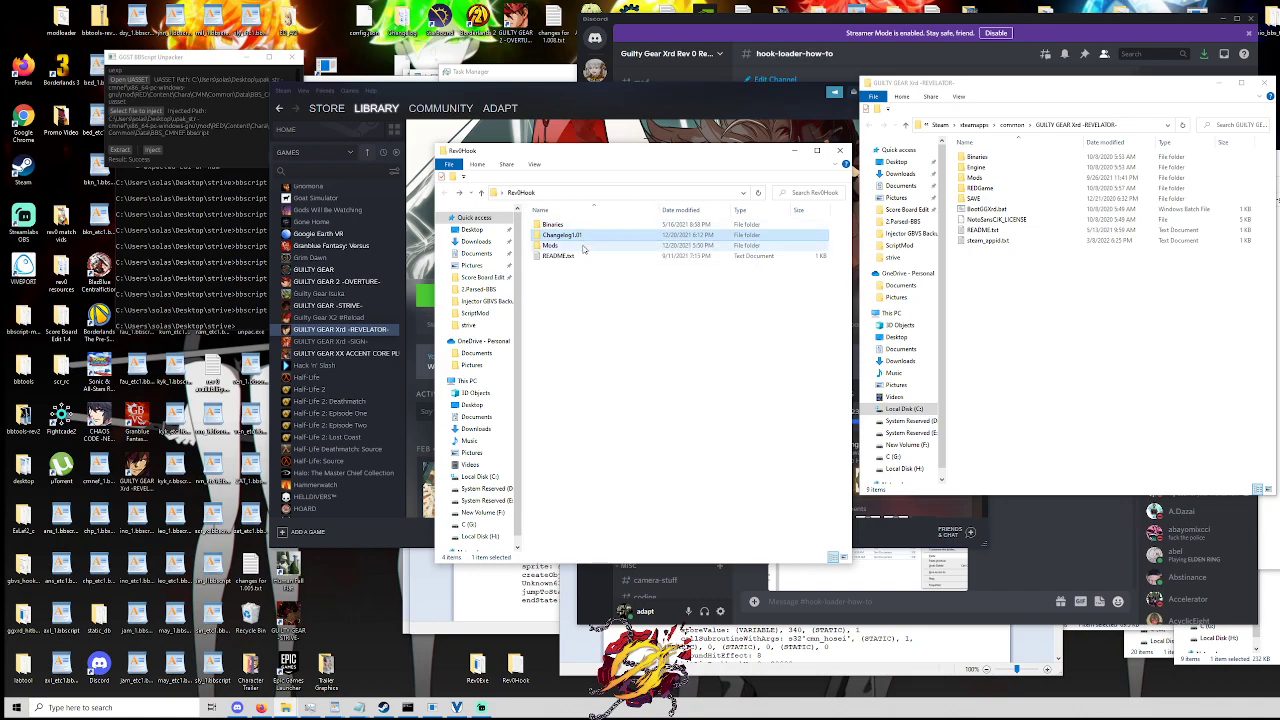
pyautogui.moveTo(570, 234)
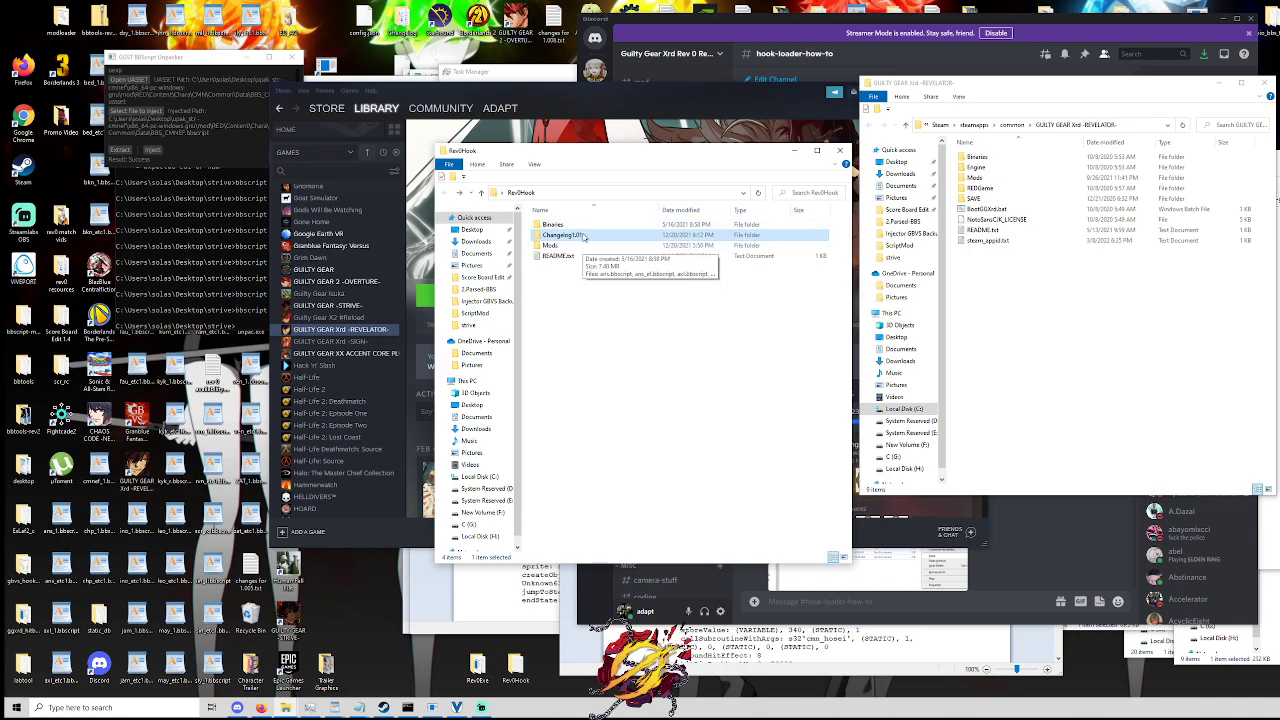
# Step: Open Rev0Hook's Binaries folder to reach Win32 and dinput8.dll
pyautogui.doubleClick(551, 234)
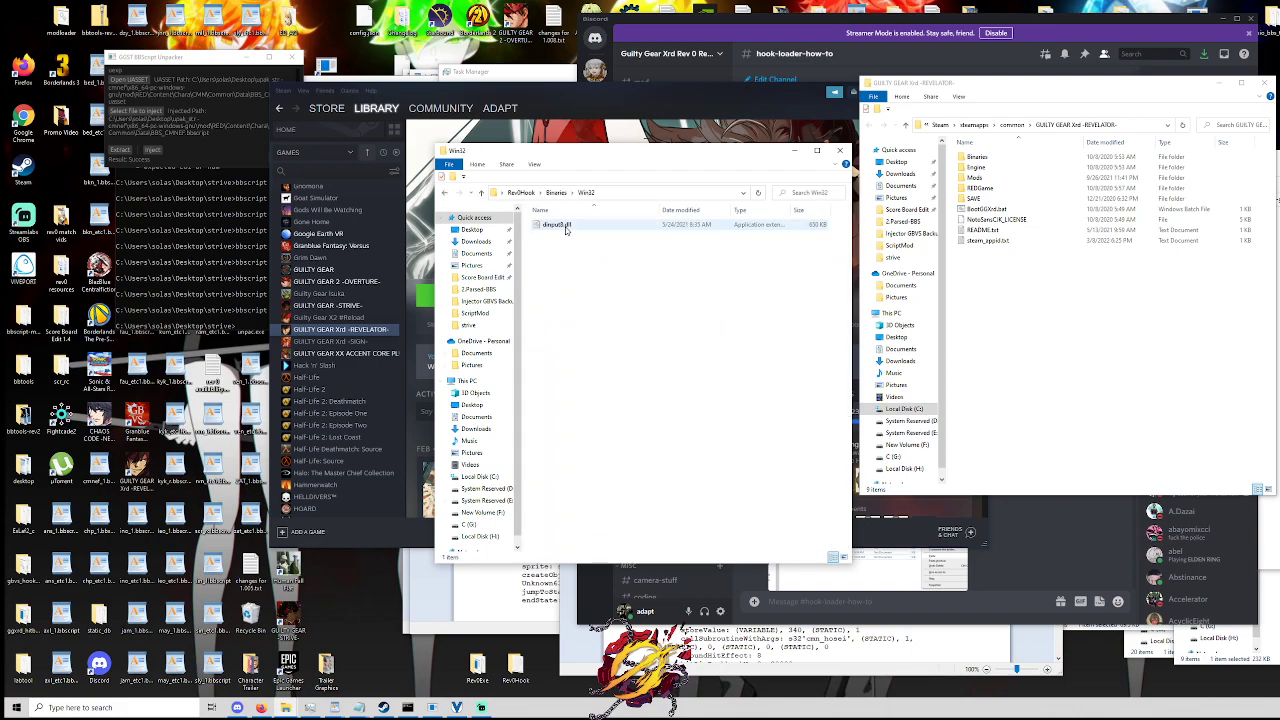
pyautogui.moveTo(556, 224)
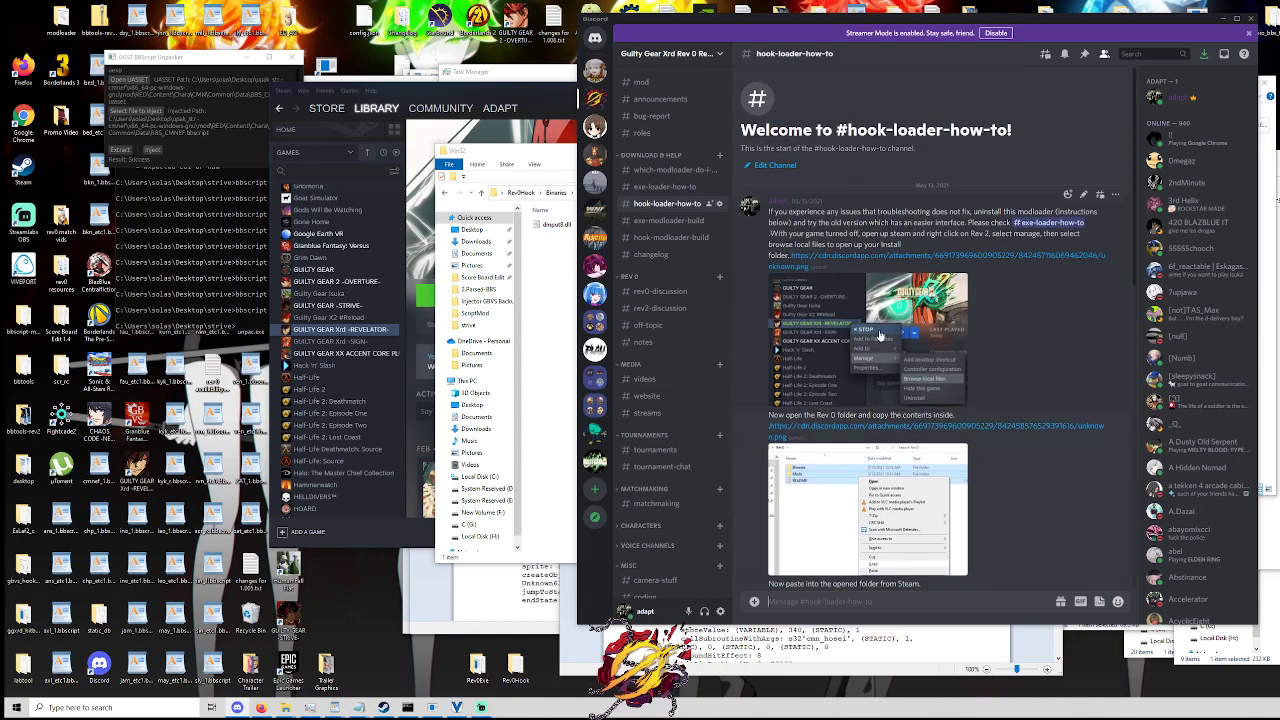
# Step: Scroll the hook loader guide down to the Enable Mods instructions
pyautogui.scroll(-3)
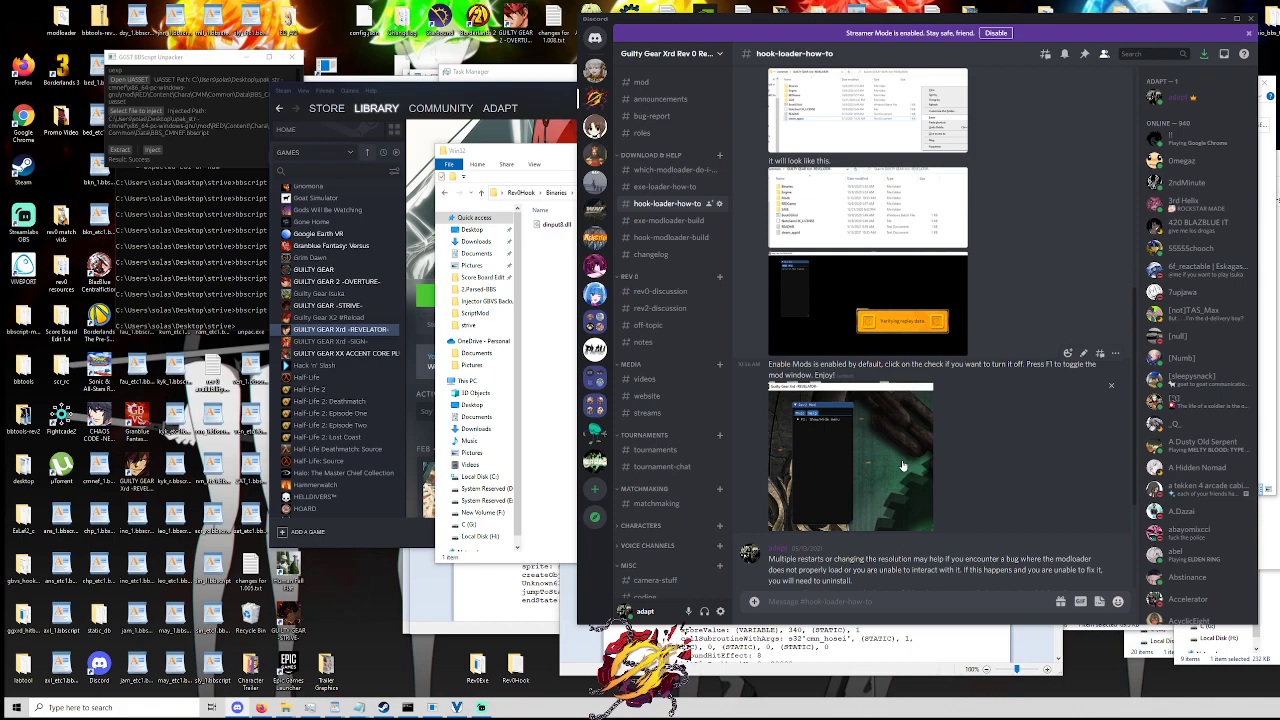
pyautogui.moveTo(920, 377)
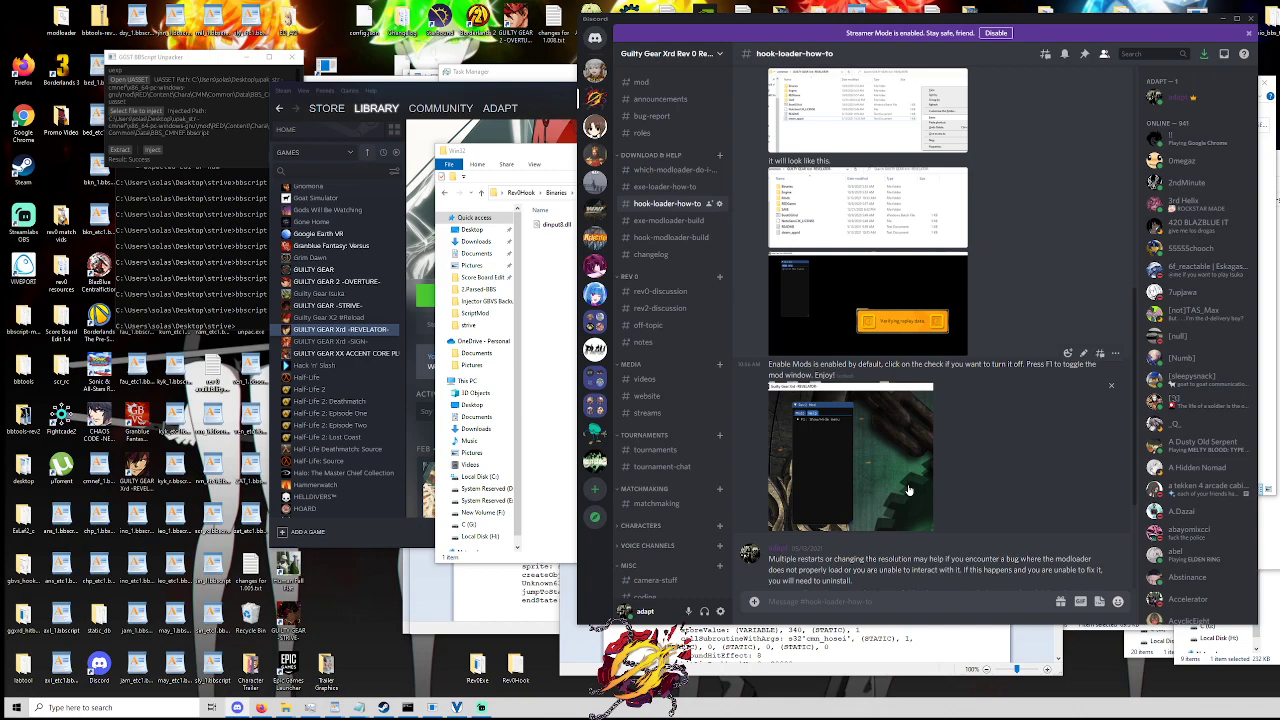
pyautogui.moveTo(978, 511)
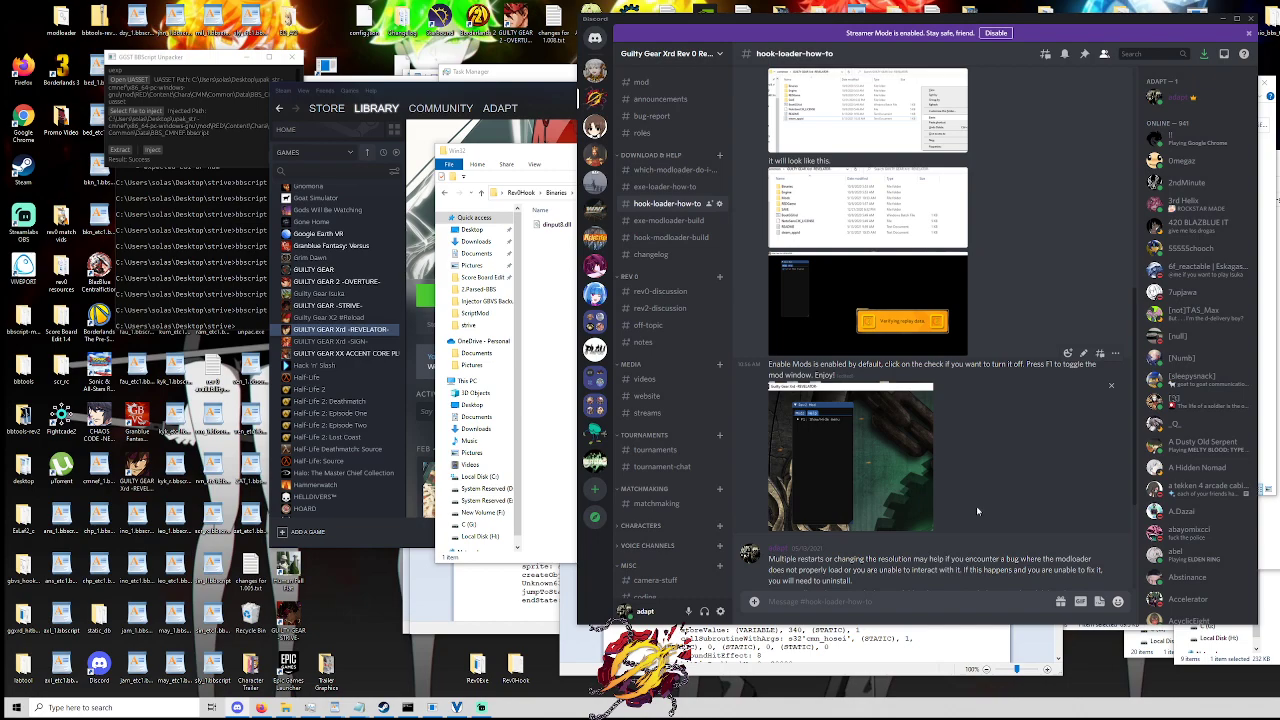